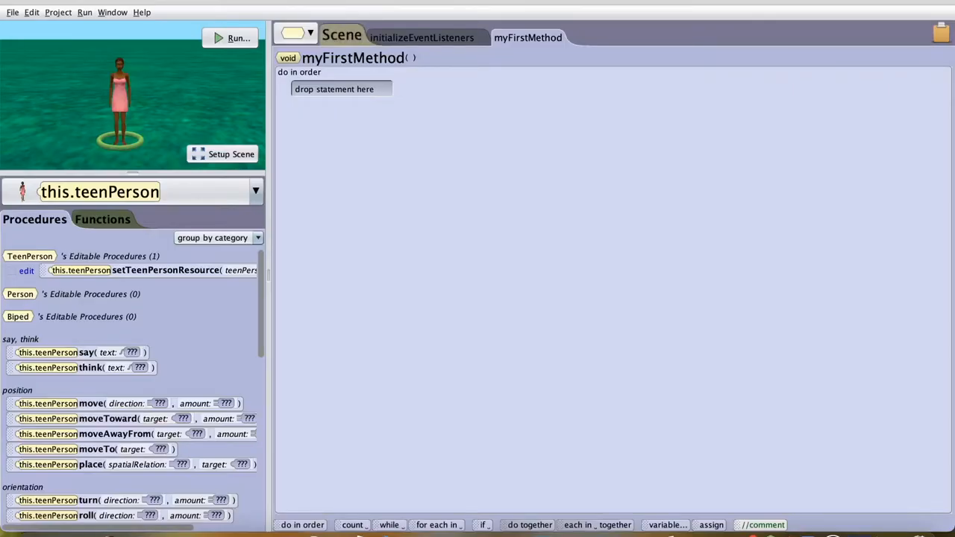
Add a new scene procedure named Scene1 from the Scene class overview
click(340, 35)
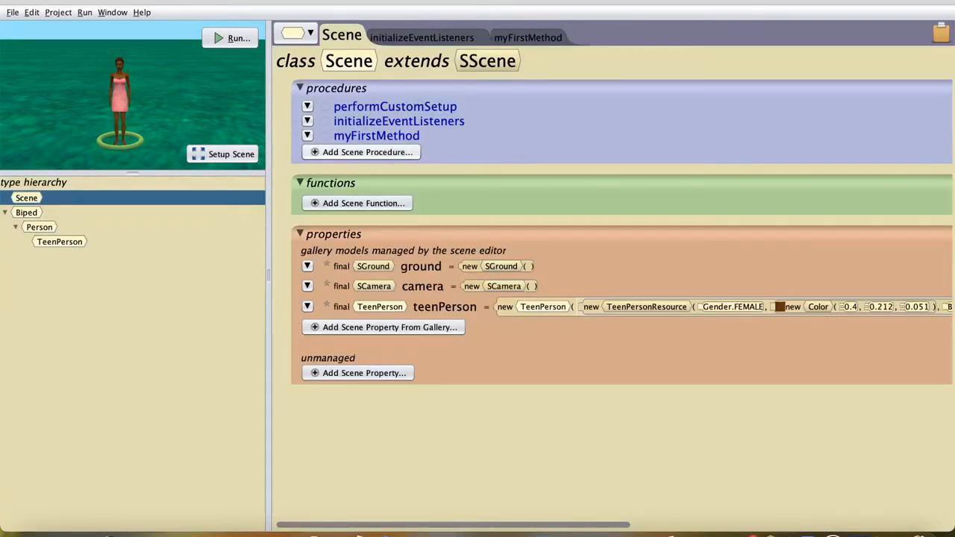
click(367, 153)
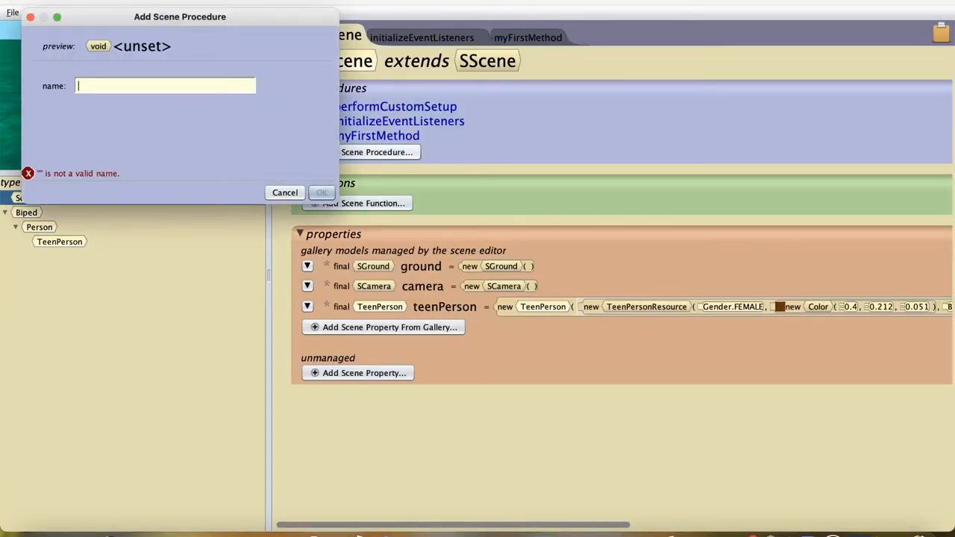
text(Scene1)
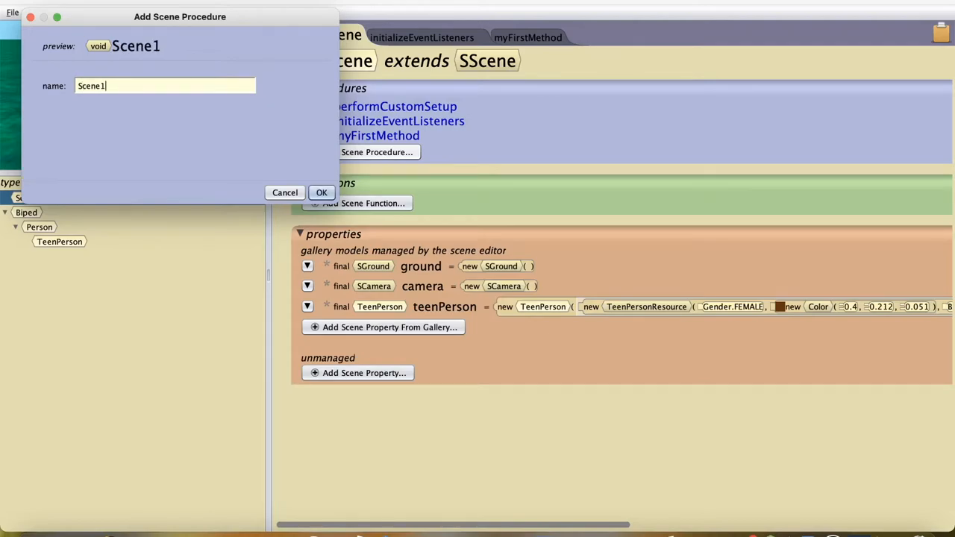
click(321, 192)
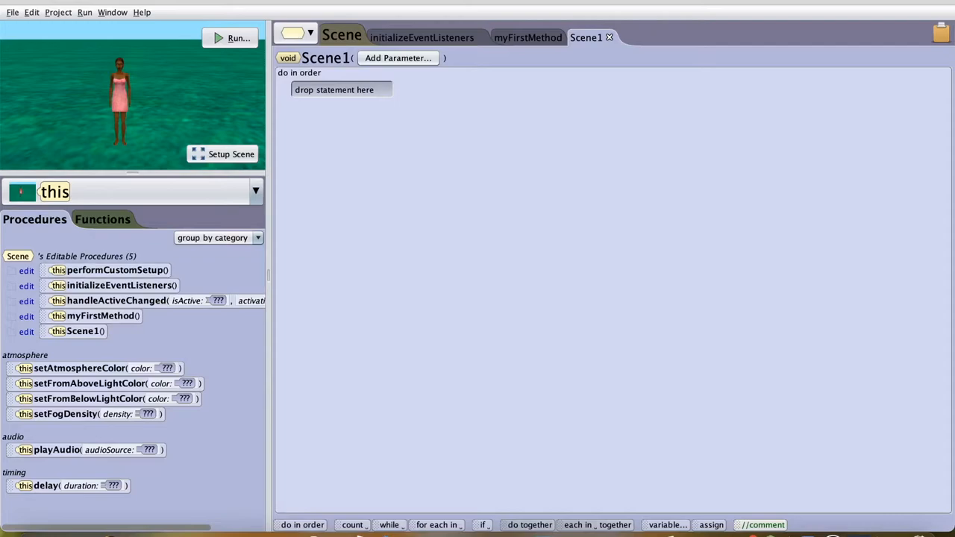
Have the teen person say 'hello' in Scene1 with a 2.0 second duration
click(256, 191)
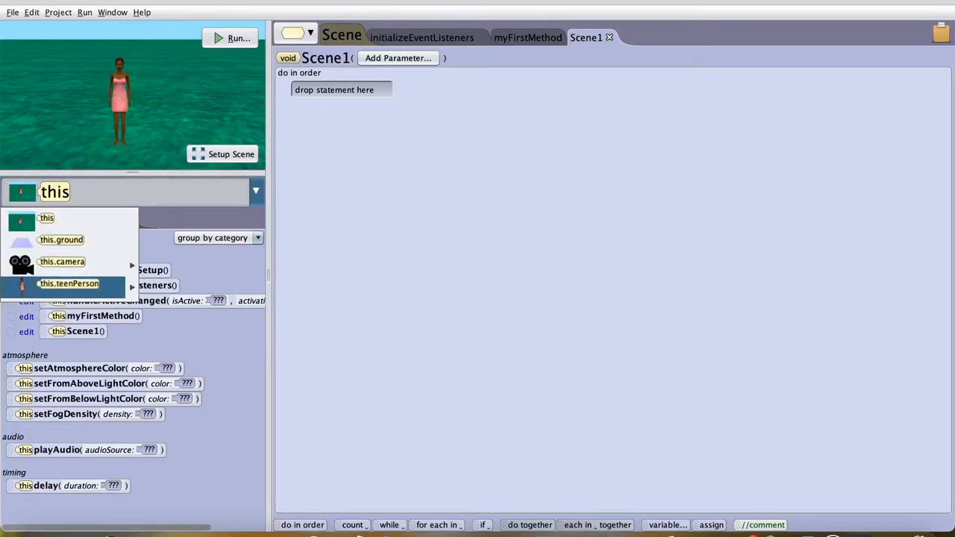
click(68, 283)
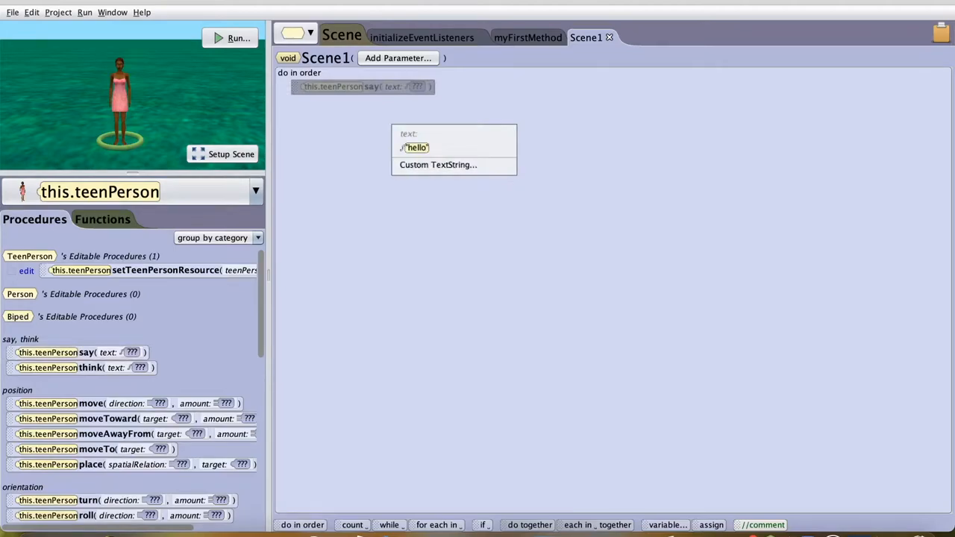
click(416, 148)
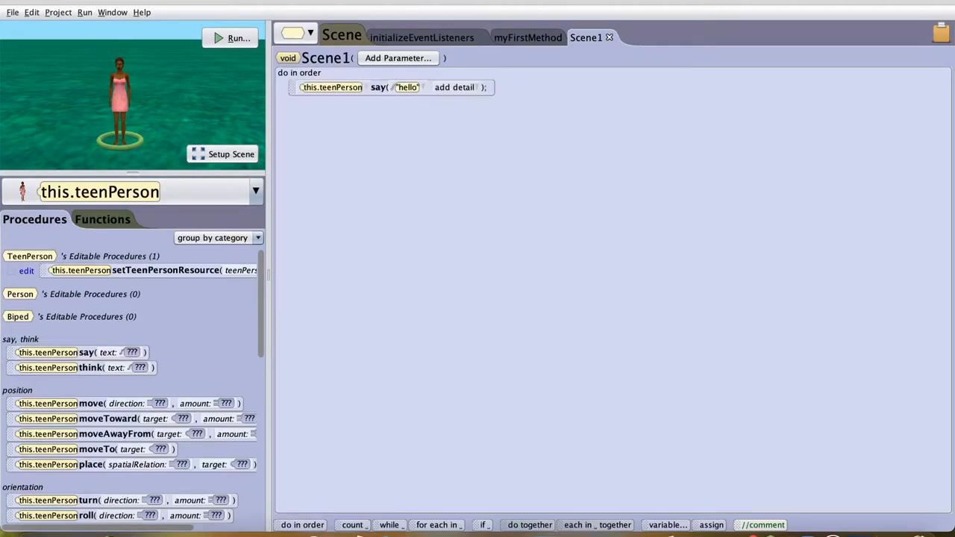
click(454, 87)
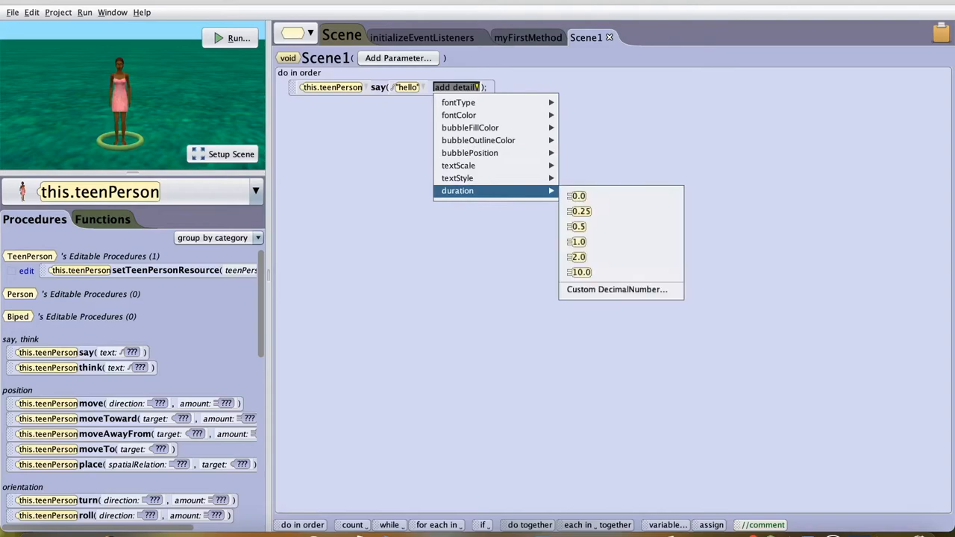
click(576, 257)
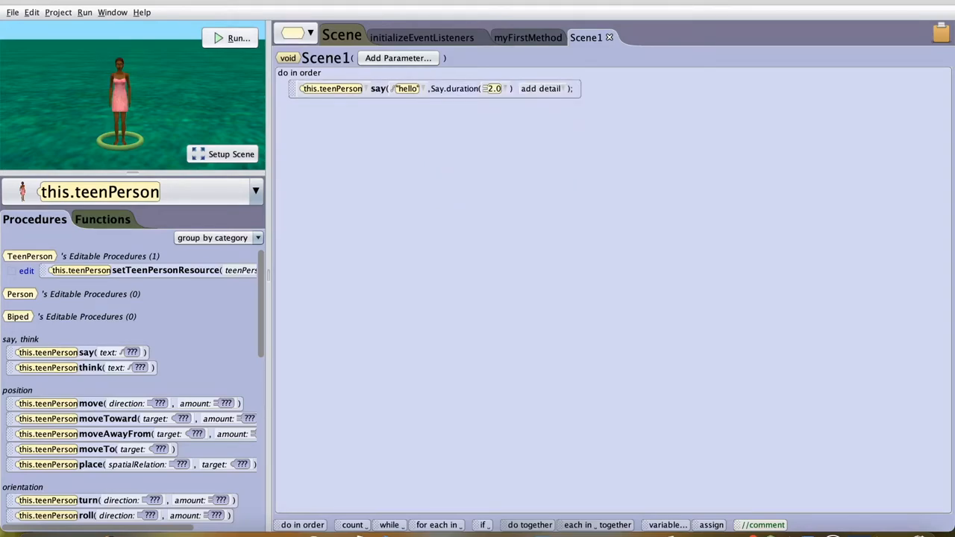
Run the world to test Scene1, then close the run window
click(238, 38)
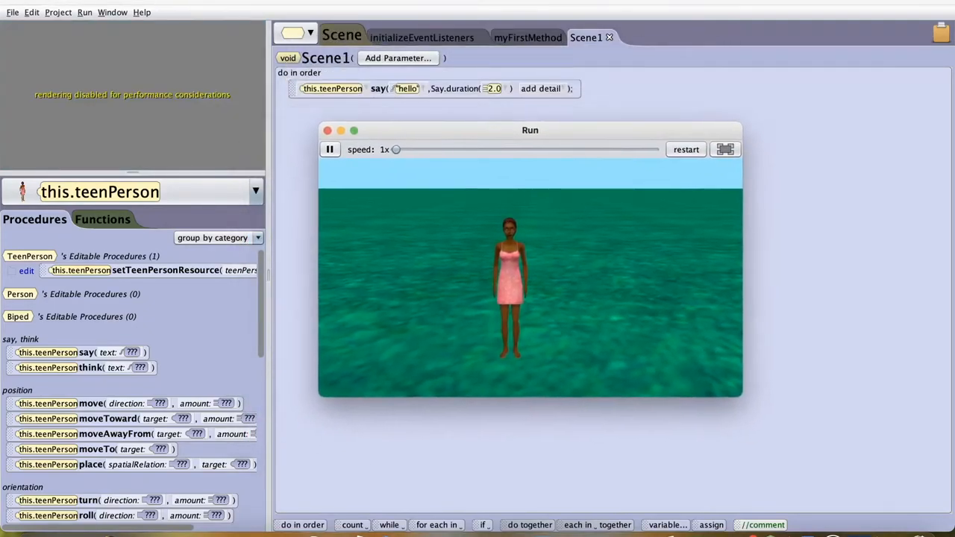
click(327, 131)
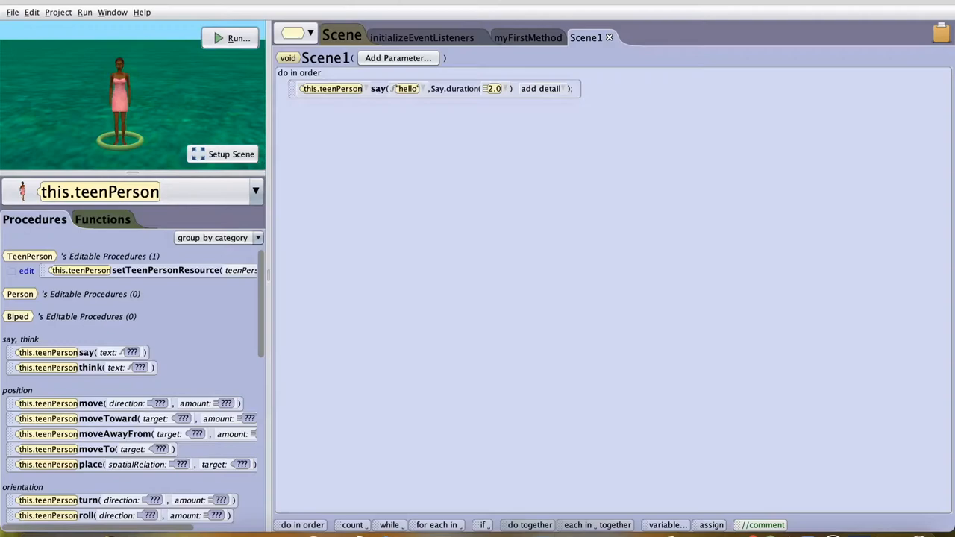
Place a call to this.Scene1 inside myFirstMethod's do in order block
click(528, 38)
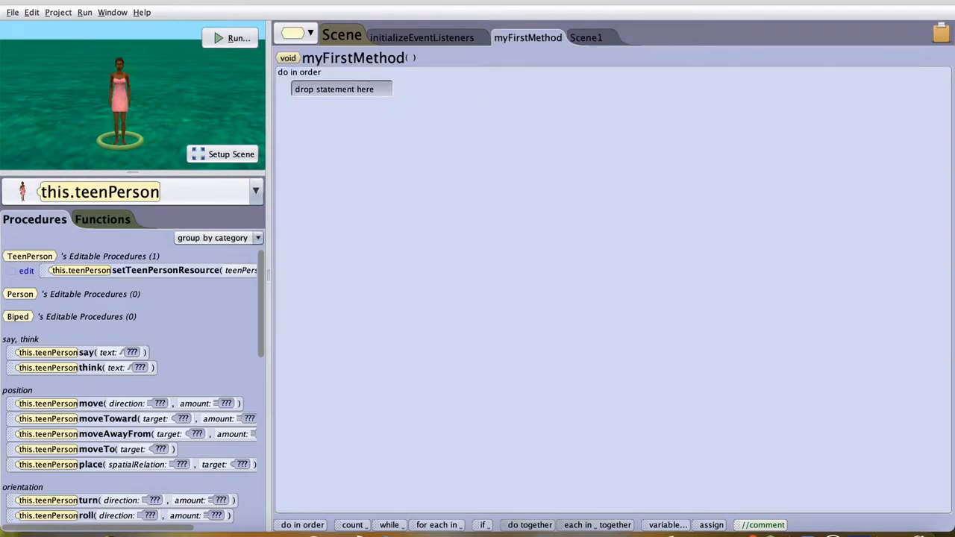
click(255, 191)
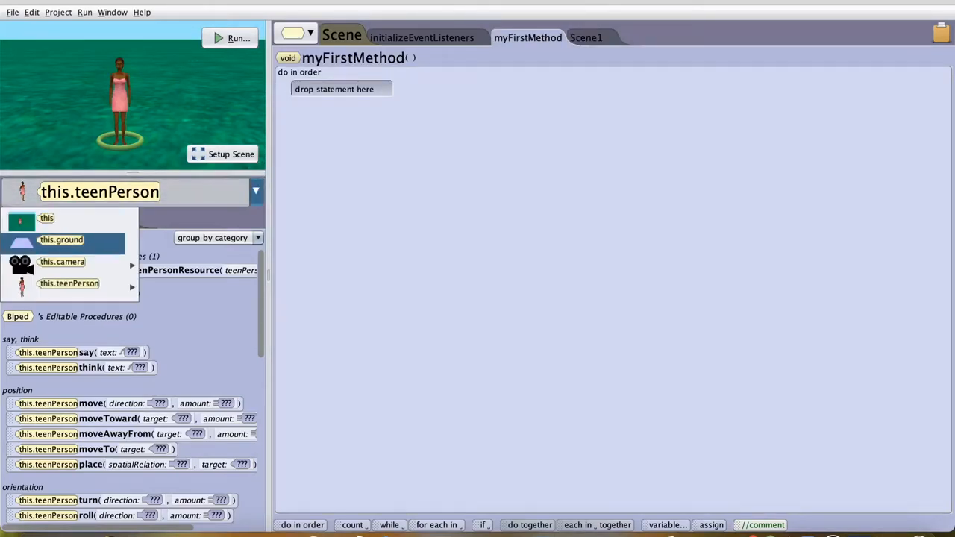
click(46, 218)
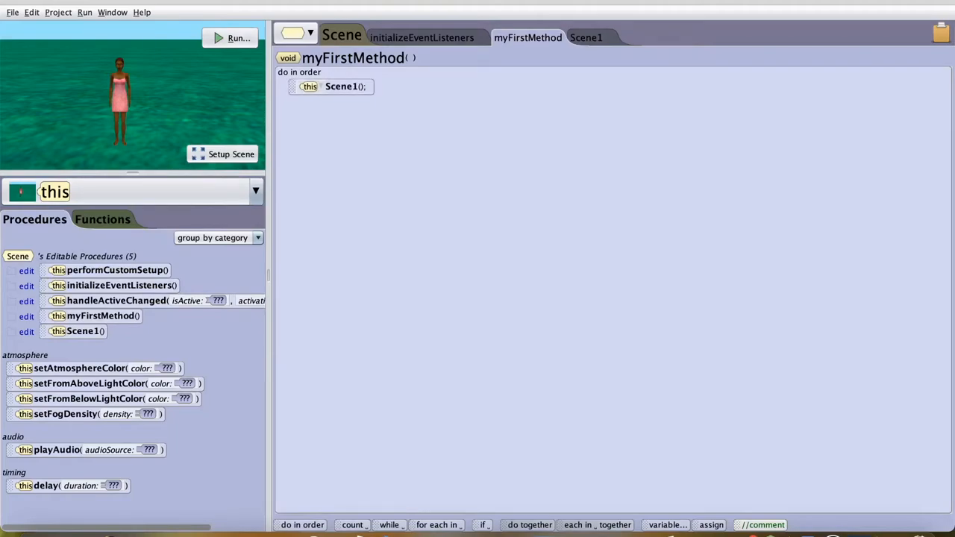
click(230, 39)
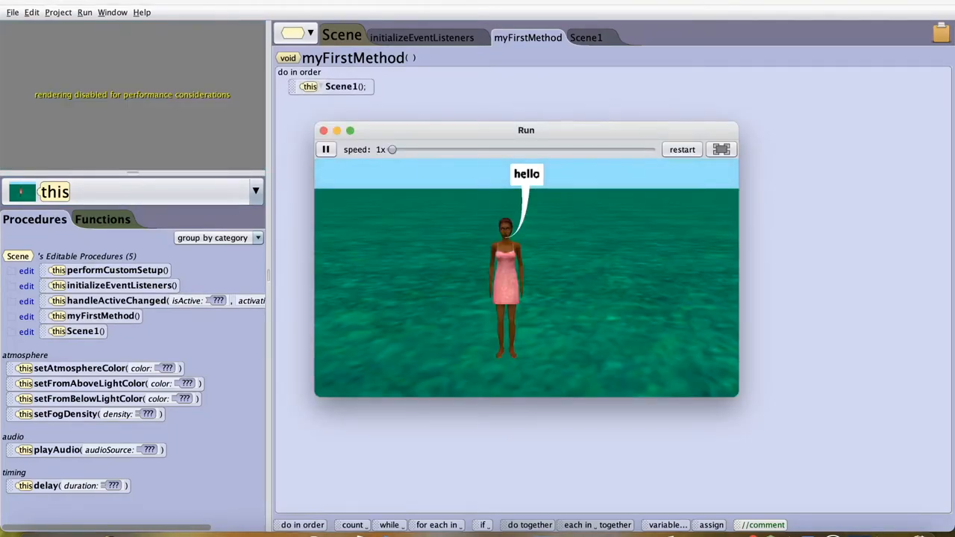
click(322, 130)
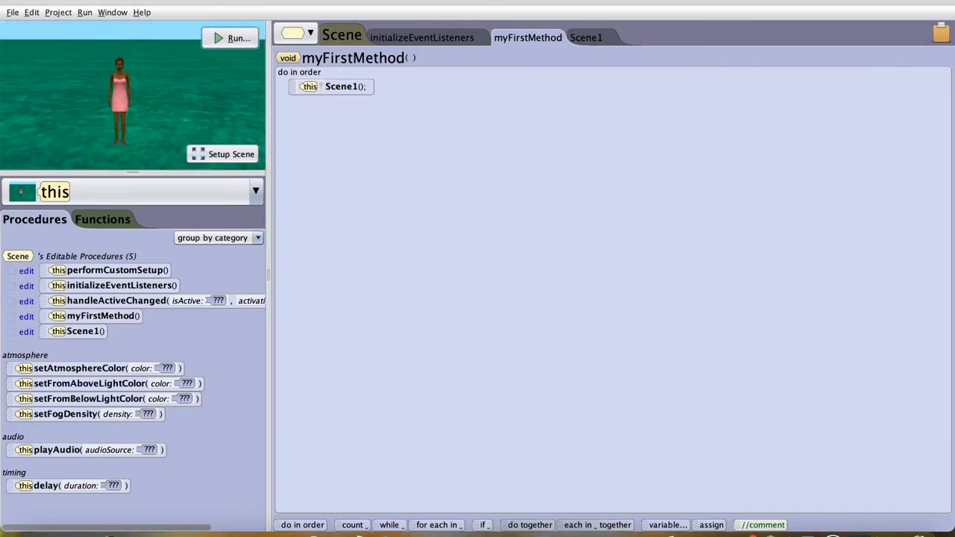
click(585, 37)
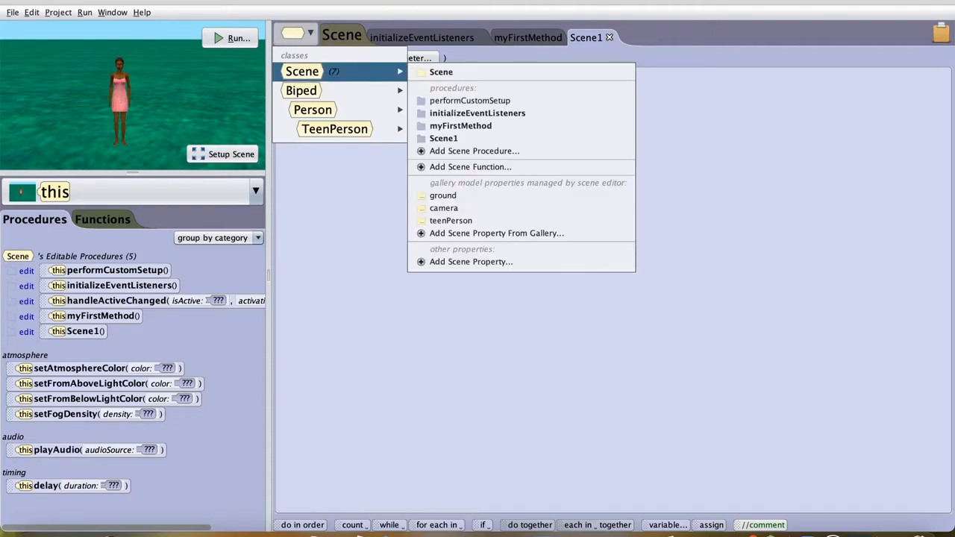
mouse_move(470, 168)
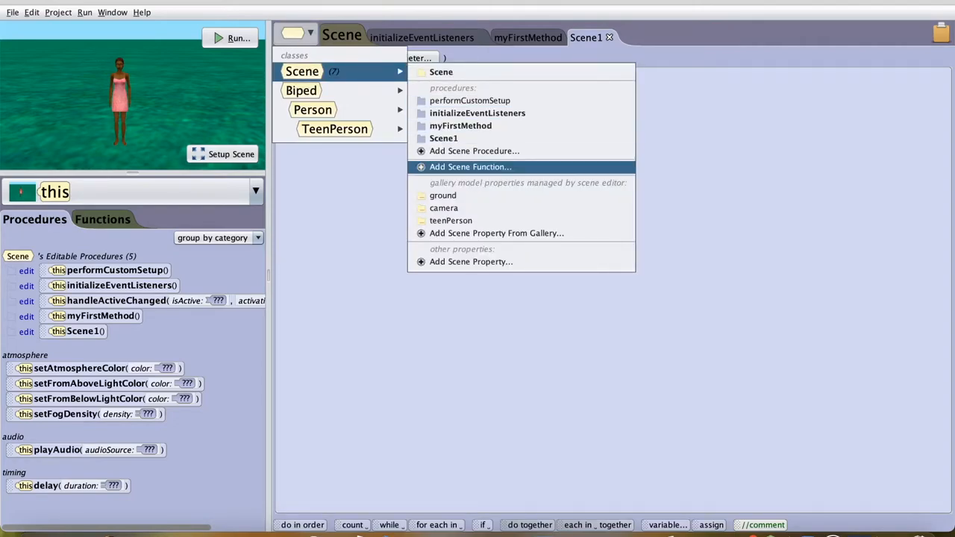
Add a scene function named Function1 with a String return type
click(470, 167)
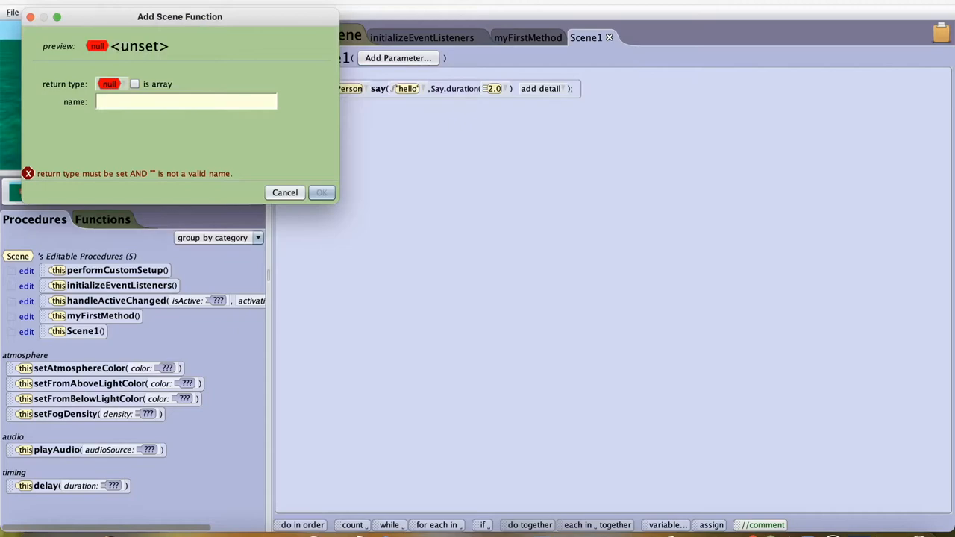
click(112, 84)
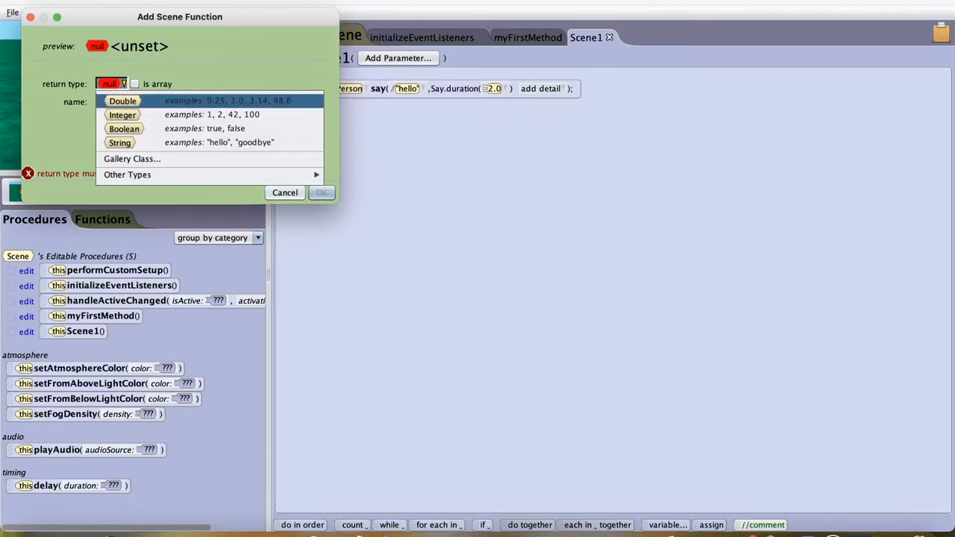
click(122, 100)
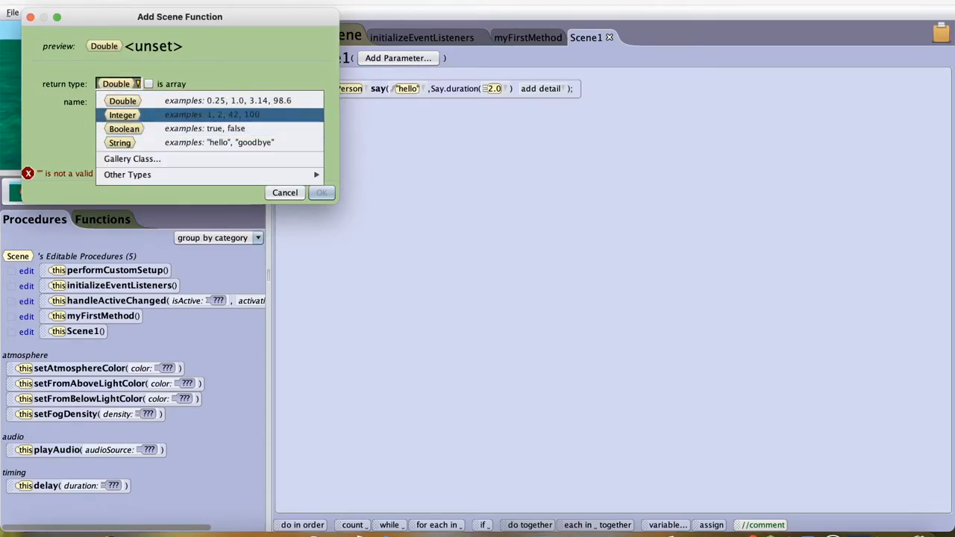
click(119, 144)
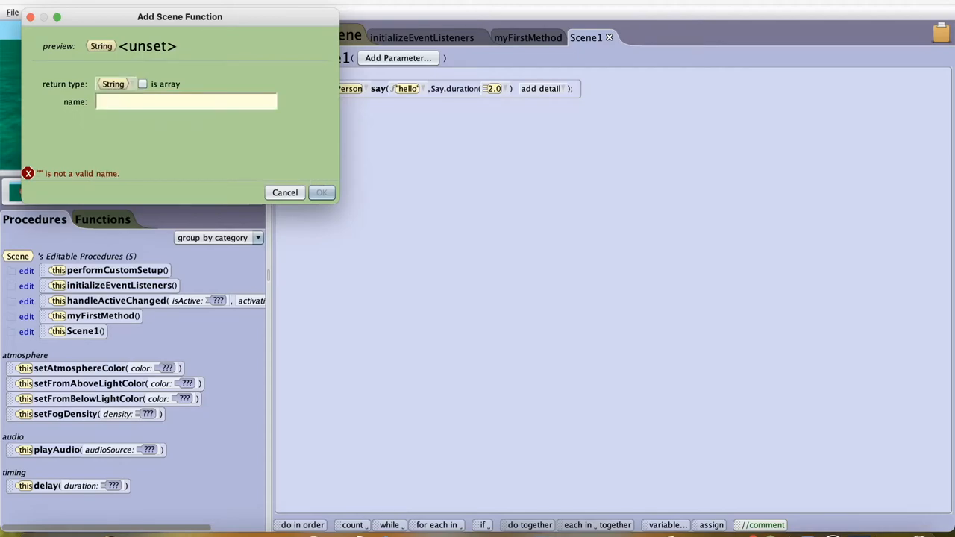
text(Funct)
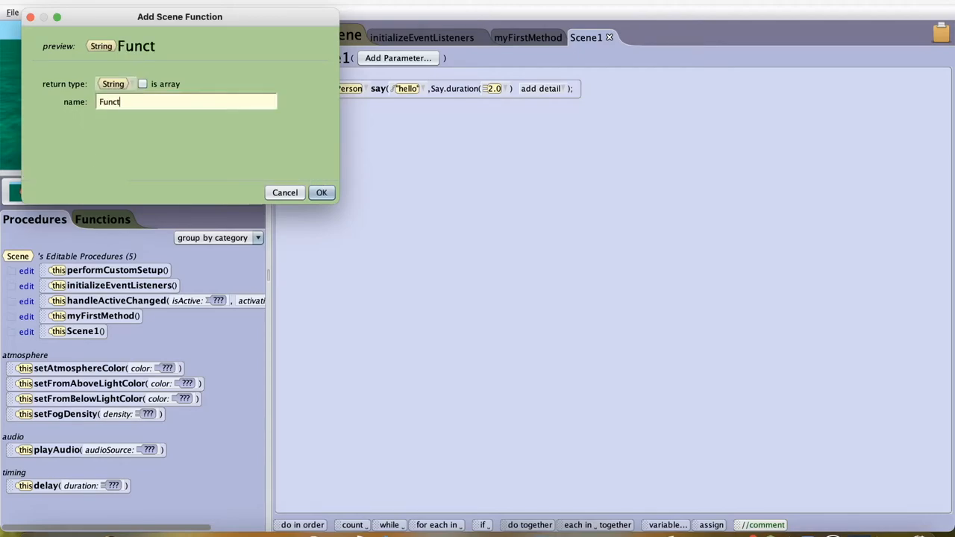
click(321, 192)
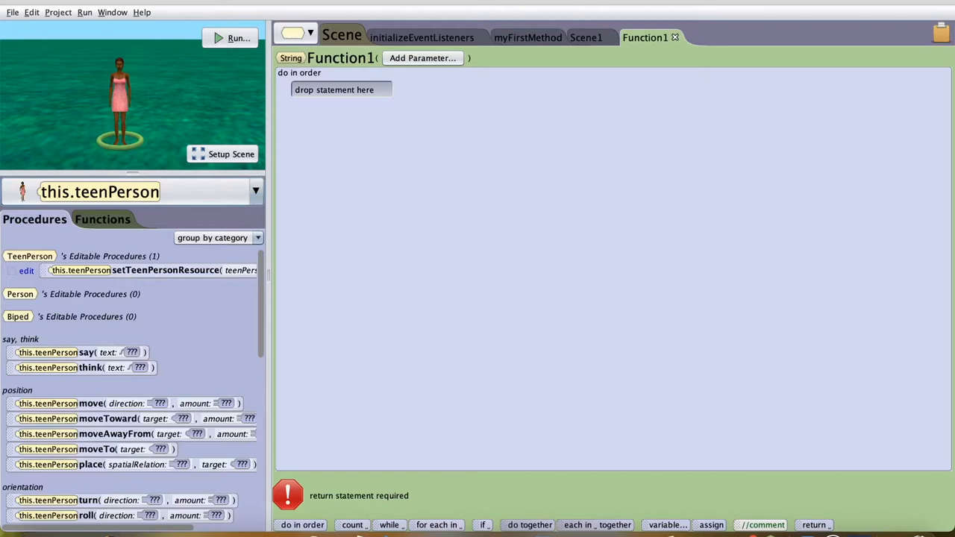
Declare a String local variable Concat in Function1 initialized to "hello"
drag(75, 353, 388, 91)
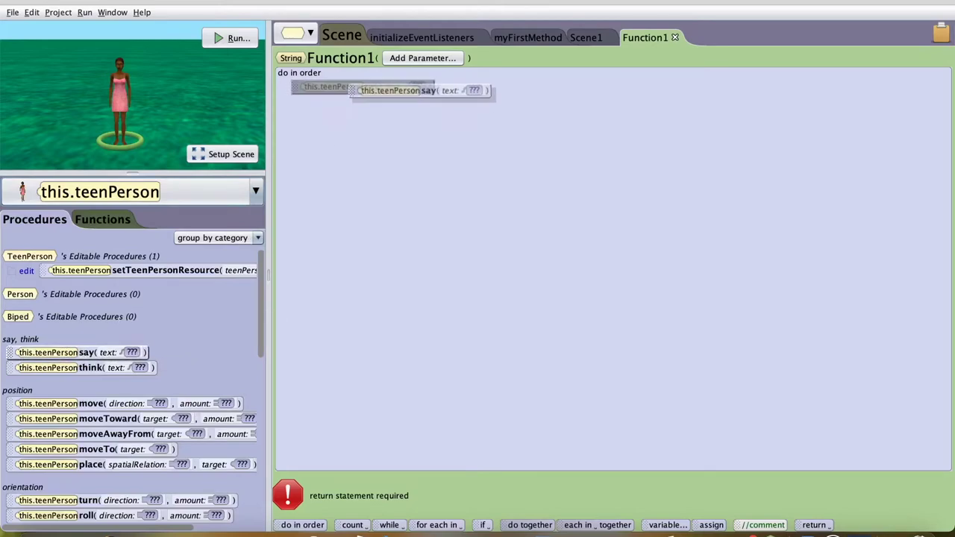
click(474, 91)
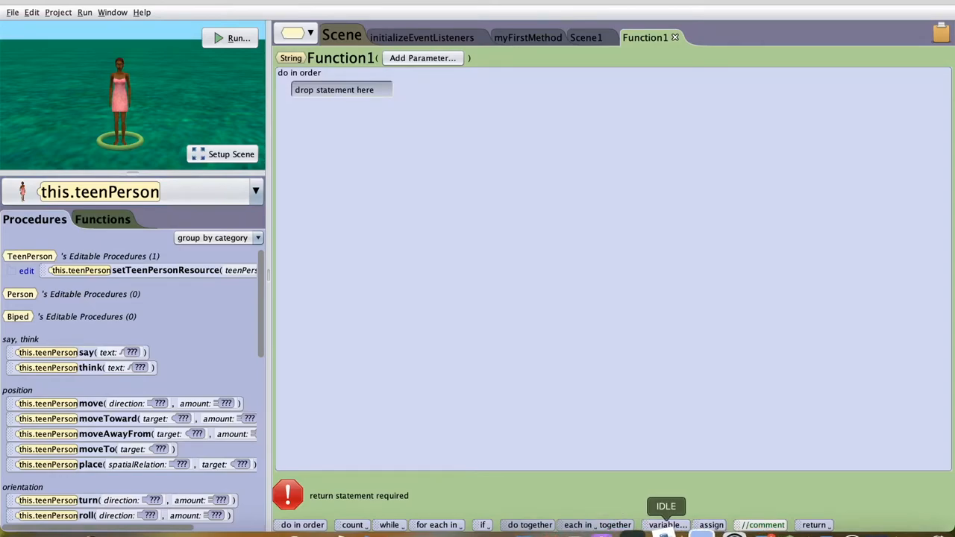
click(665, 525)
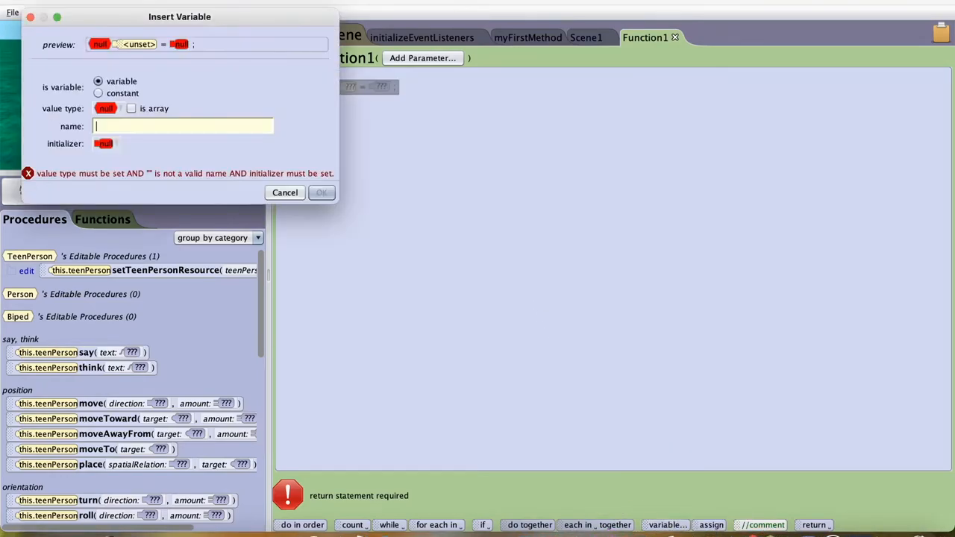
click(108, 108)
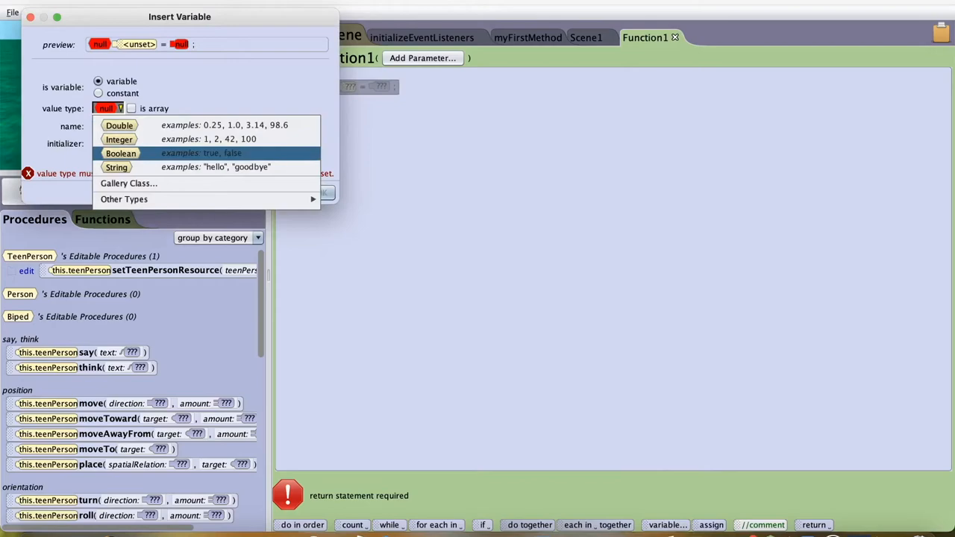
click(116, 167)
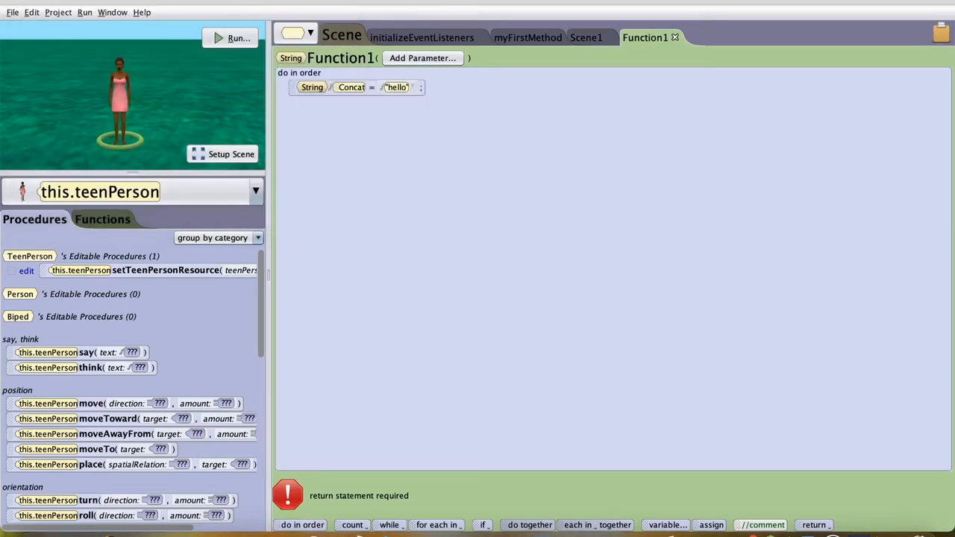
mouse_move(719, 525)
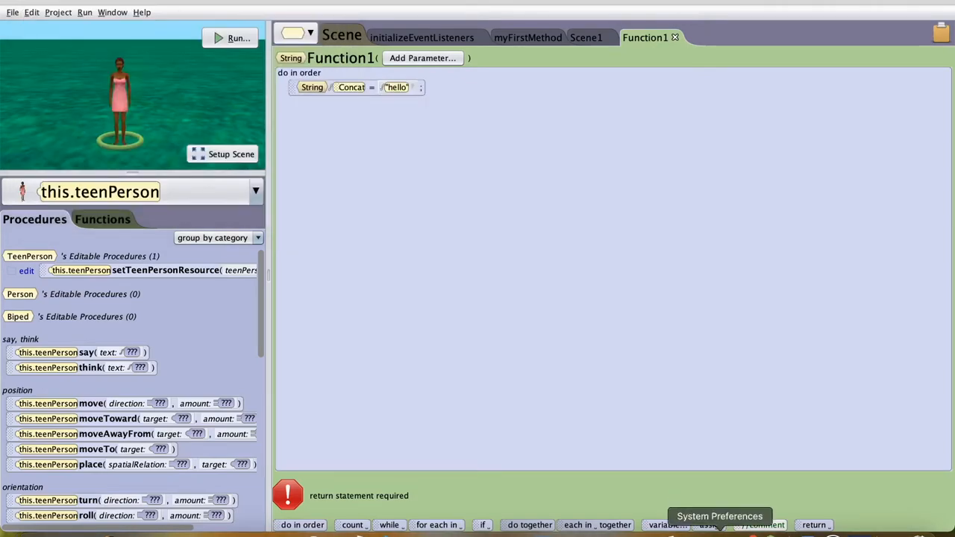
Declare a second String variable Concat2, also initialized to "hello"
click(666, 525)
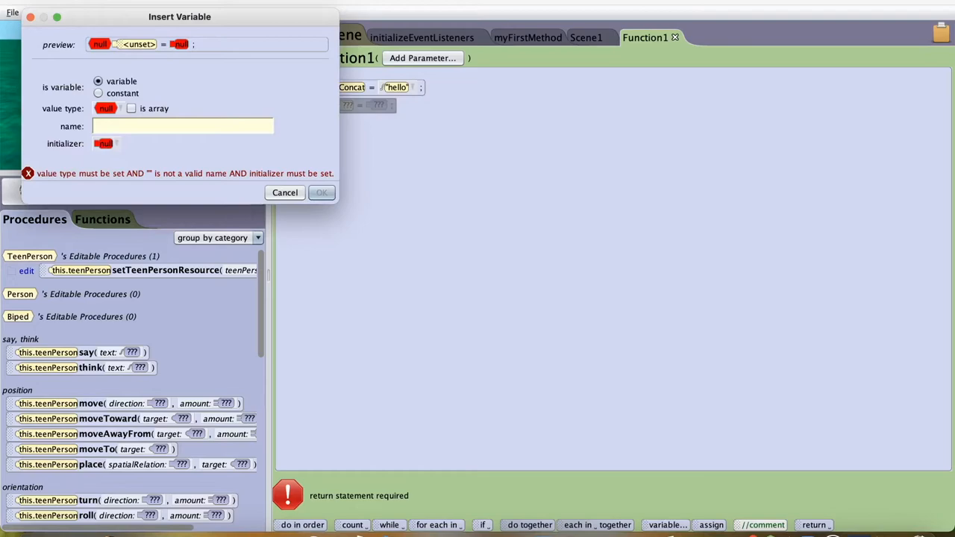
click(108, 108)
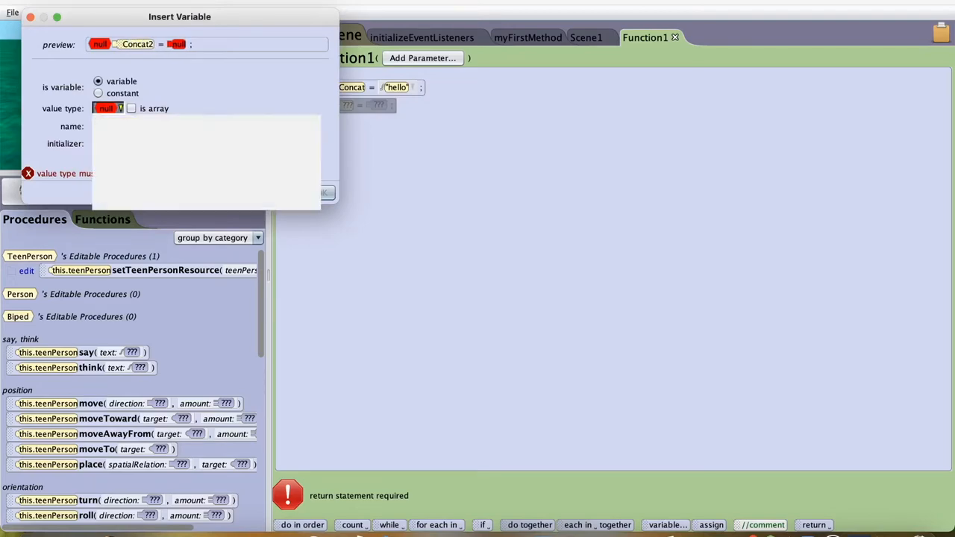
click(106, 143)
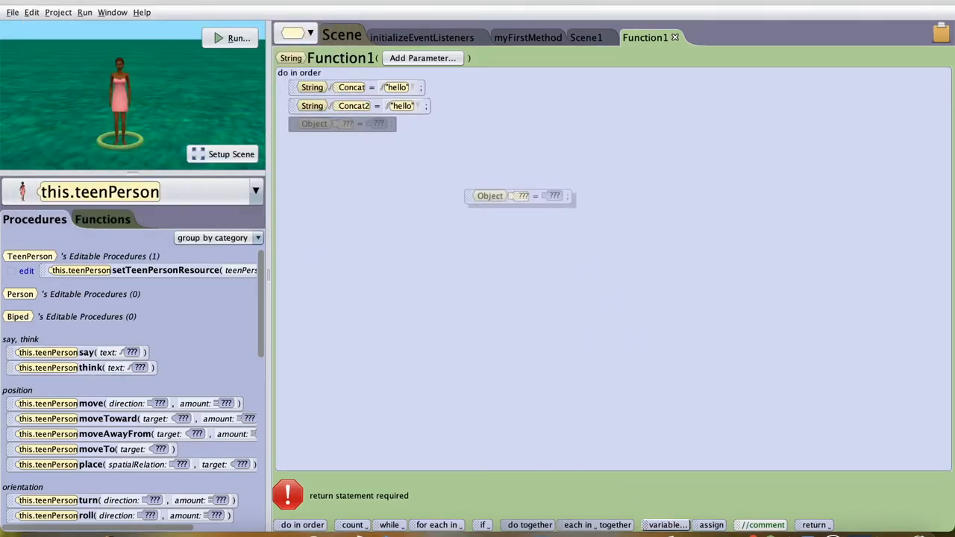
Declare a third String variable Concat3 initialized with Concat2
click(666, 525)
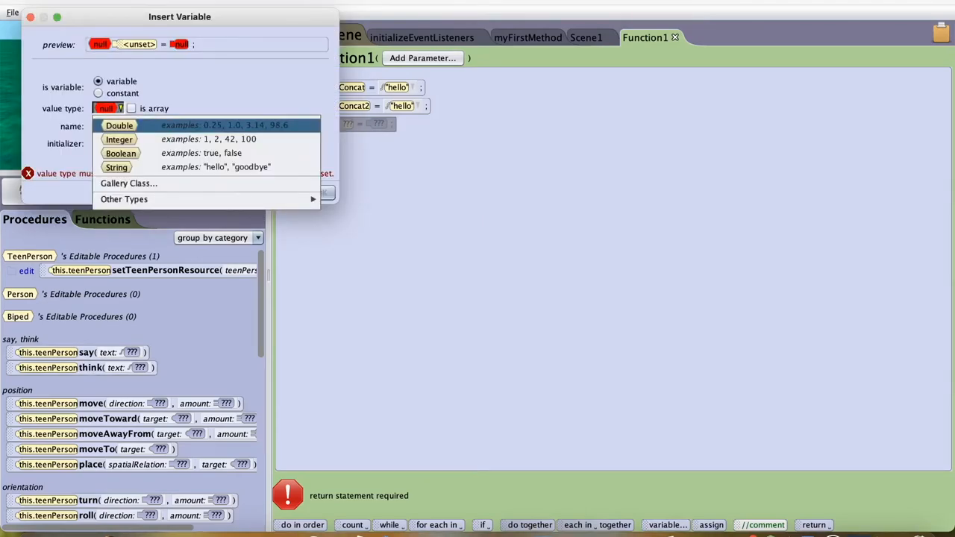
click(117, 167)
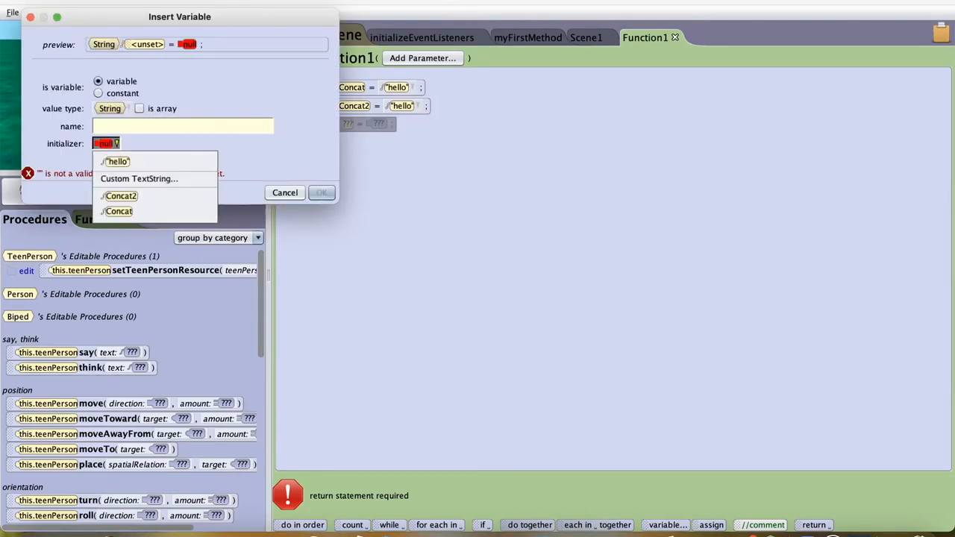
click(121, 196)
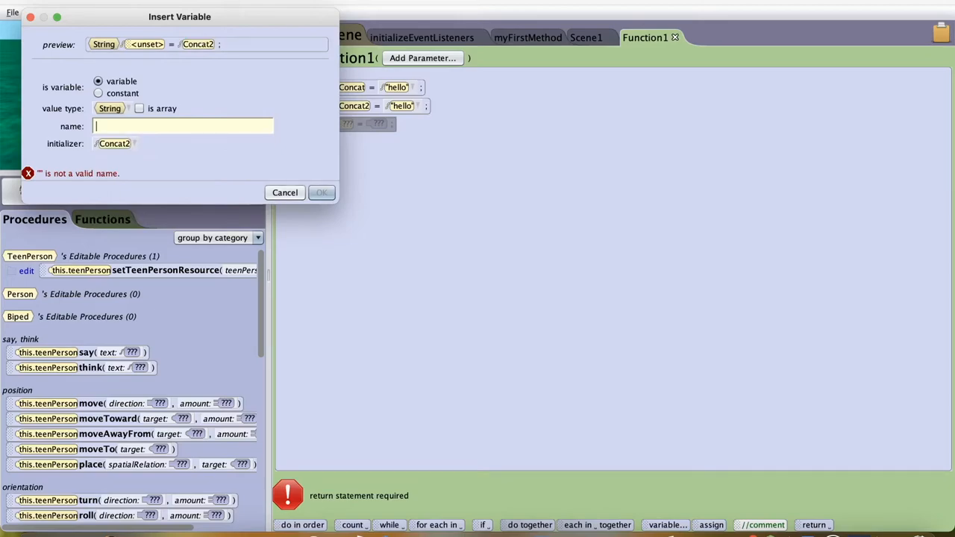
text(Conc)
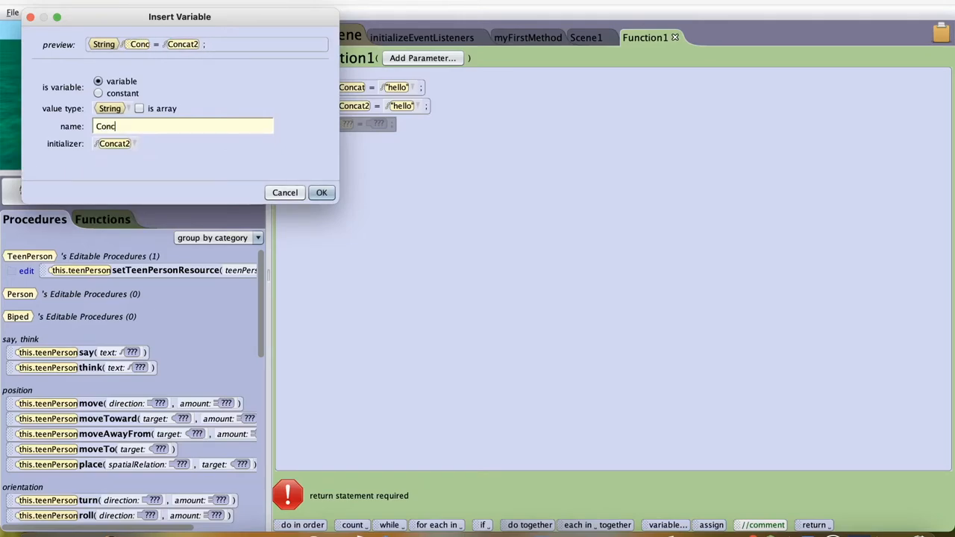
click(321, 192)
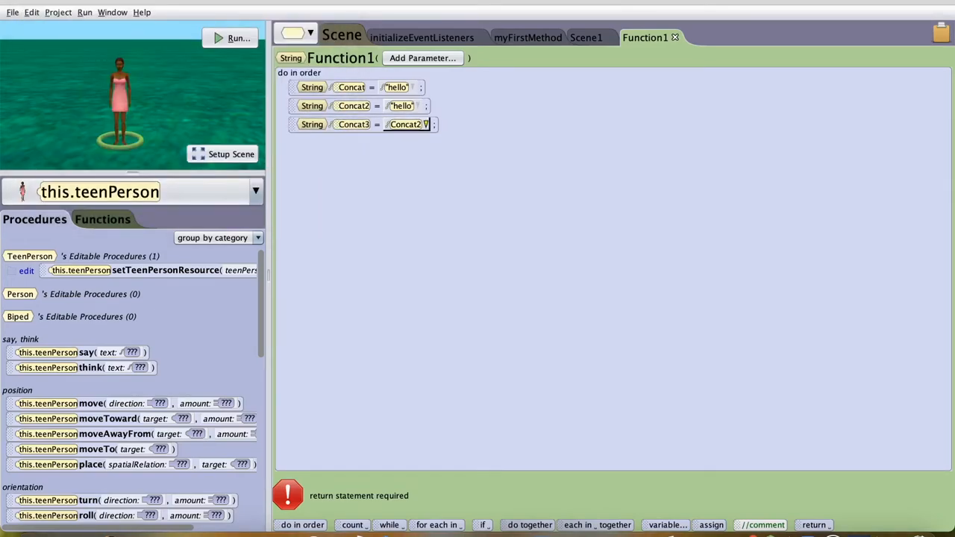
Change Concat3's value to Concat2 joined with Concat
click(406, 124)
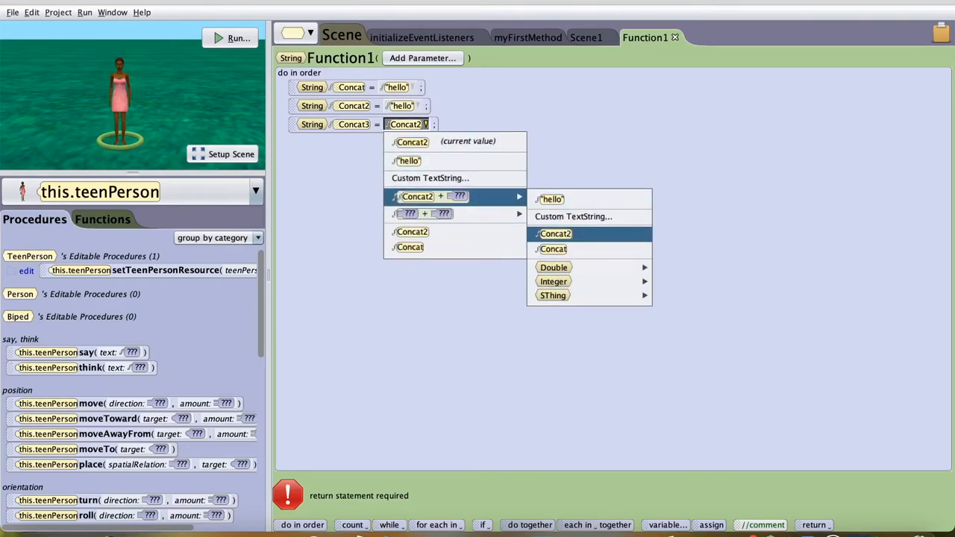
click(552, 248)
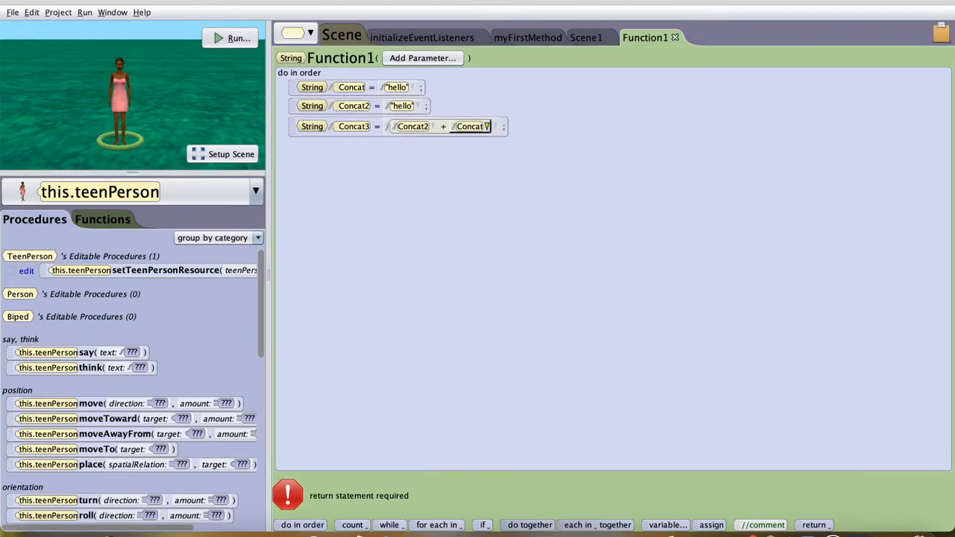
click(412, 125)
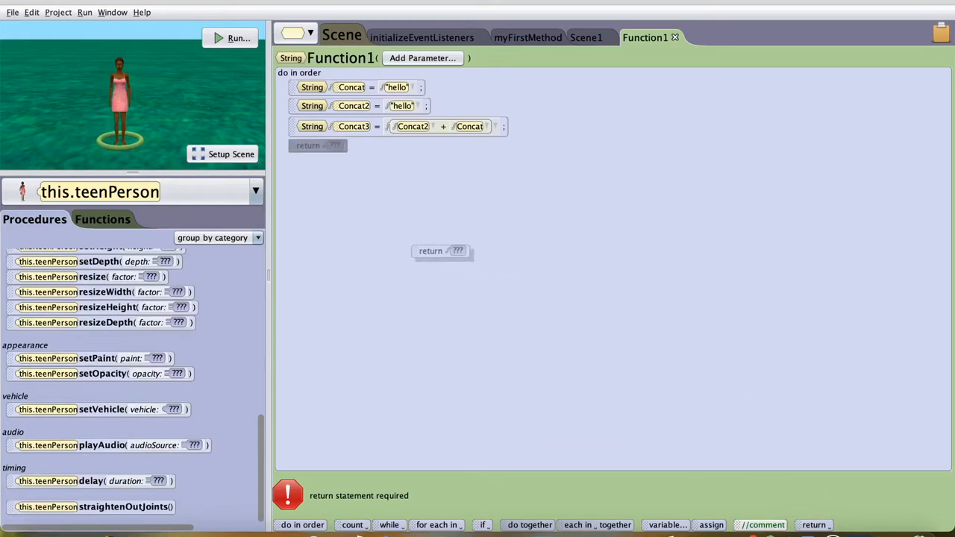
End Function1 with a return of Concat3 and go back to Scene1
click(440, 251)
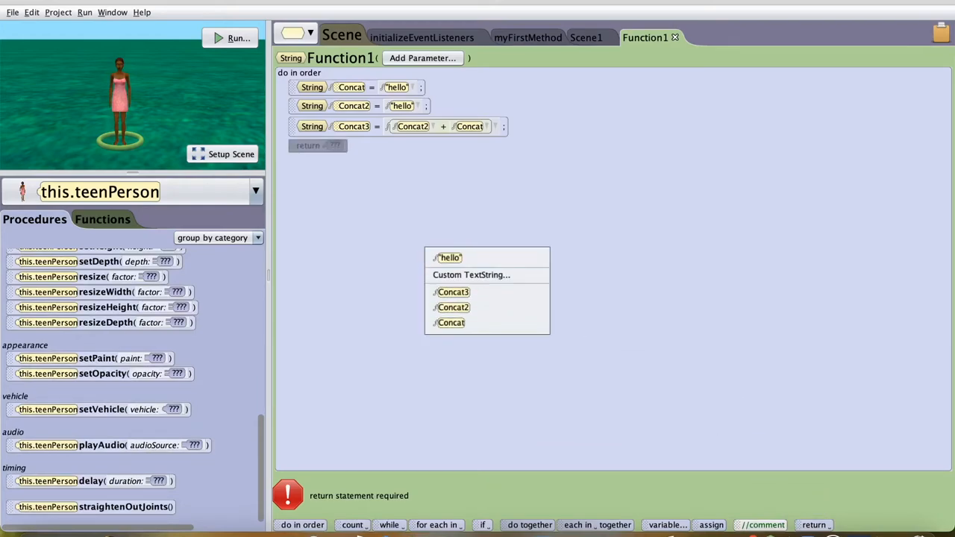
click(454, 291)
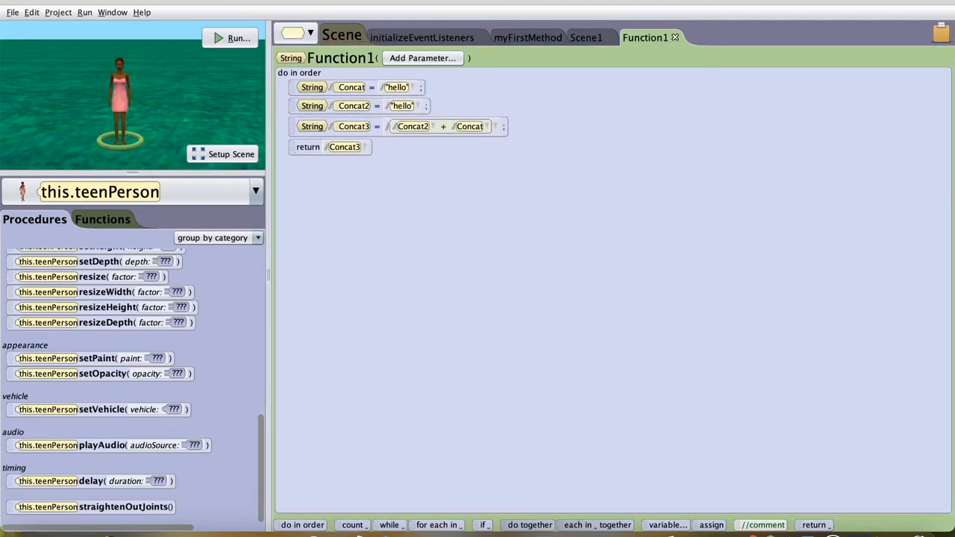
click(585, 37)
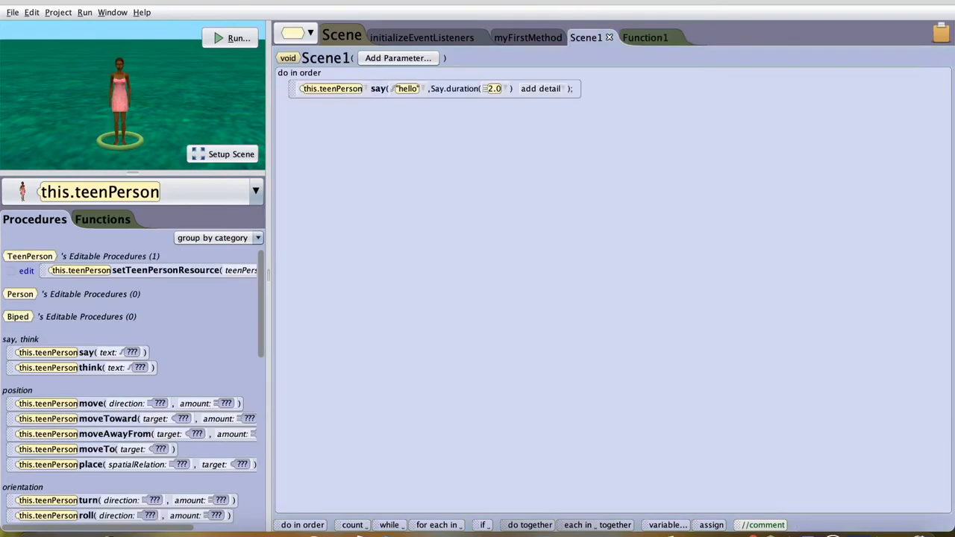
Store Function1's result in String Var, have the teen person say Var, and run it
click(257, 191)
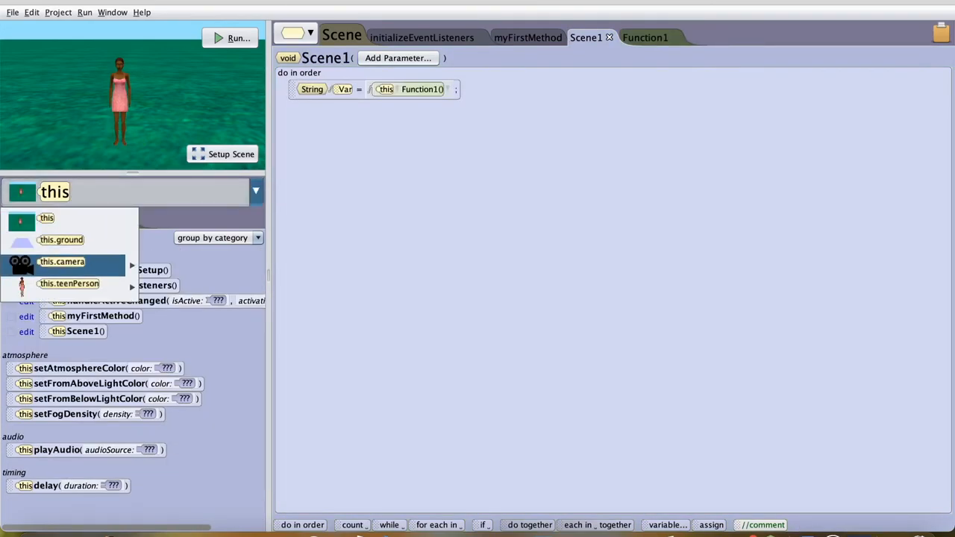
click(69, 283)
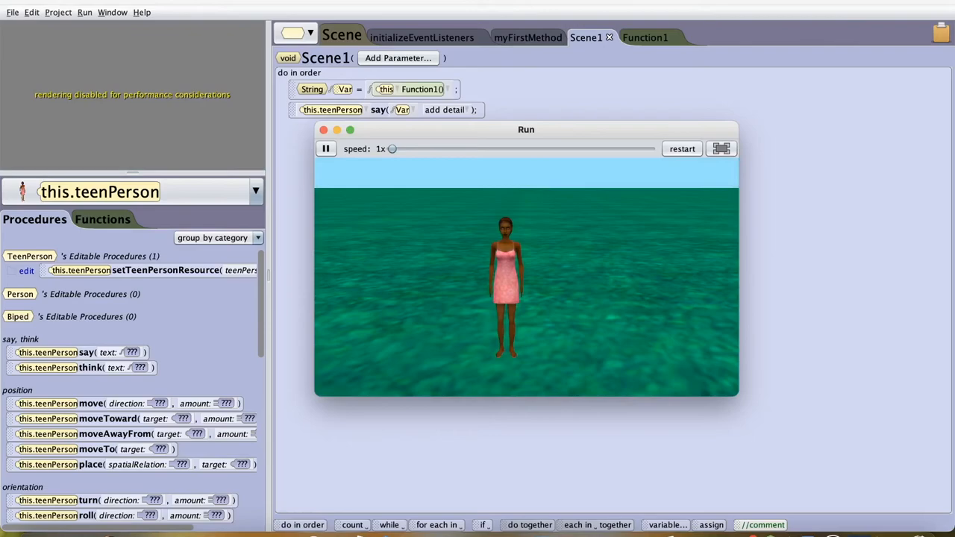
click(322, 128)
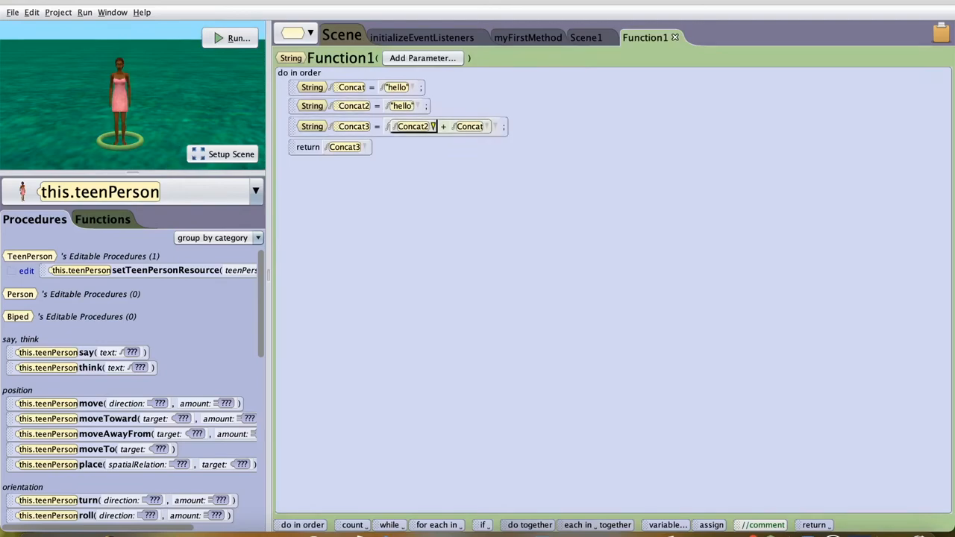
Insert a custom space string between Concat2 and Concat in Concat3's value
click(412, 125)
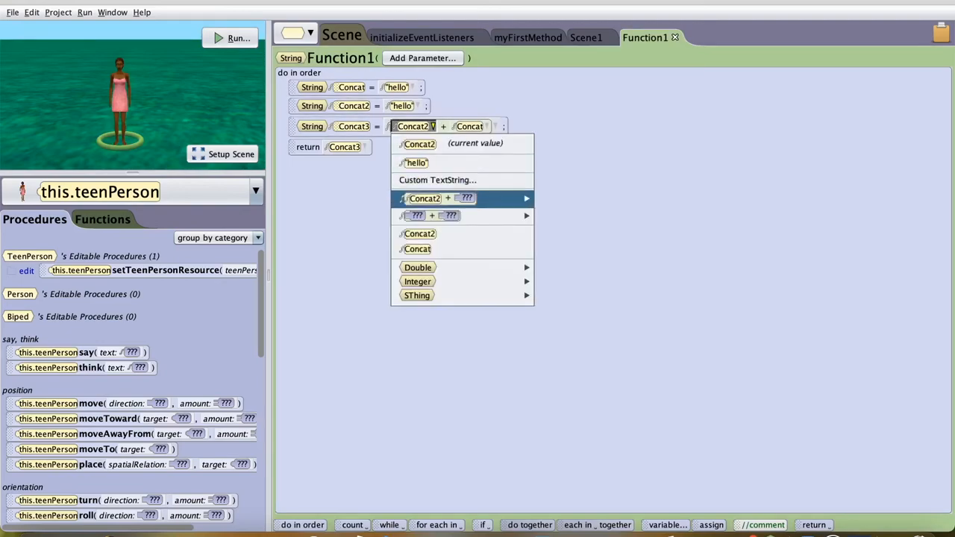
mouse_move(440, 197)
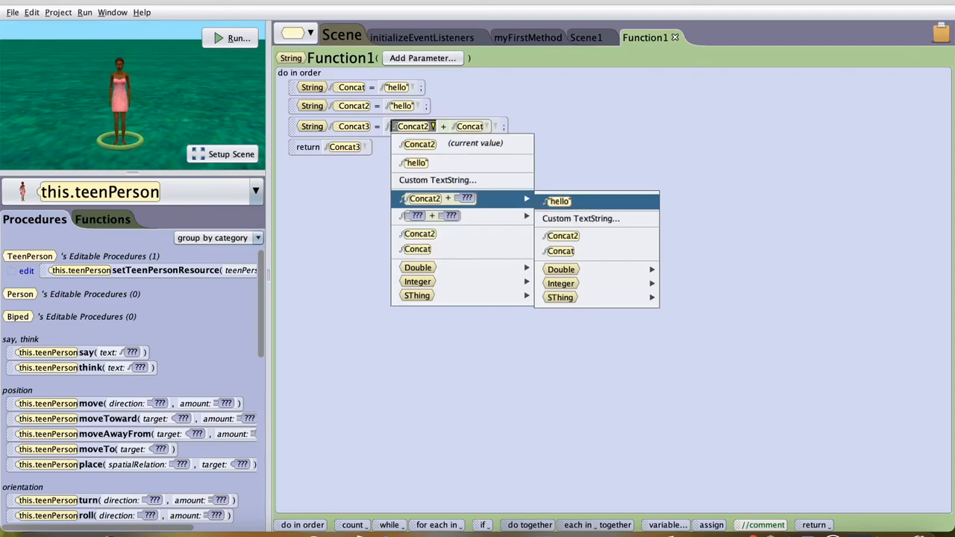
mouse_move(581, 218)
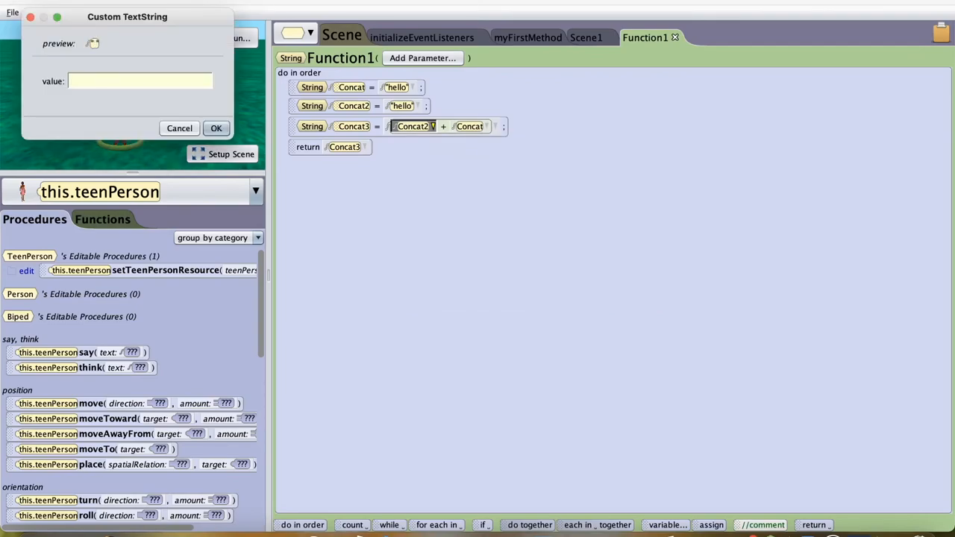
click(216, 128)
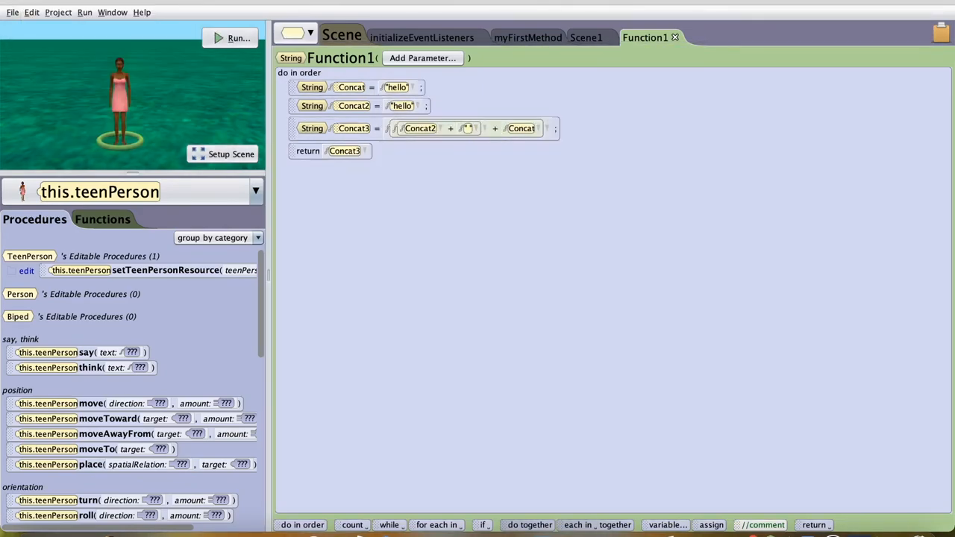
Run the scene again to hear 'hello hello', then close the run window
click(239, 37)
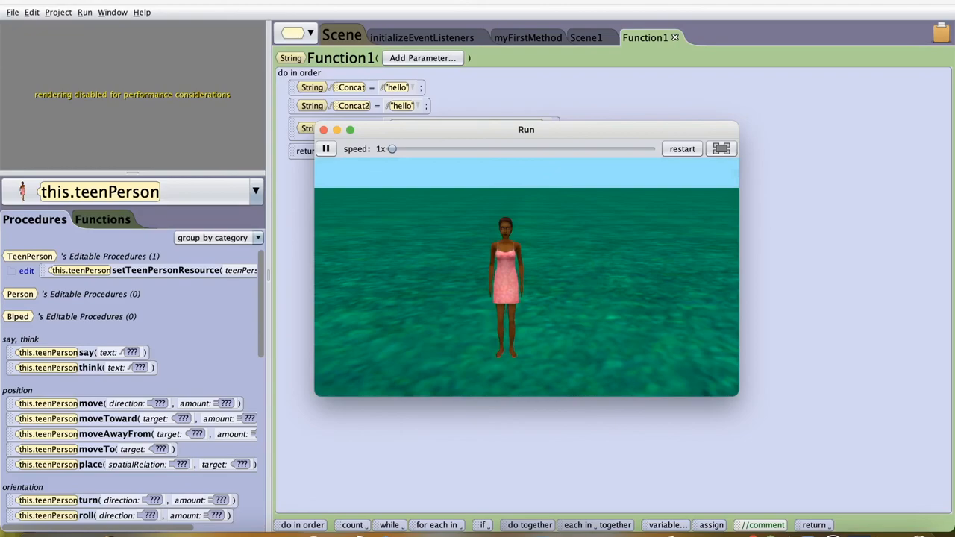
click(324, 128)
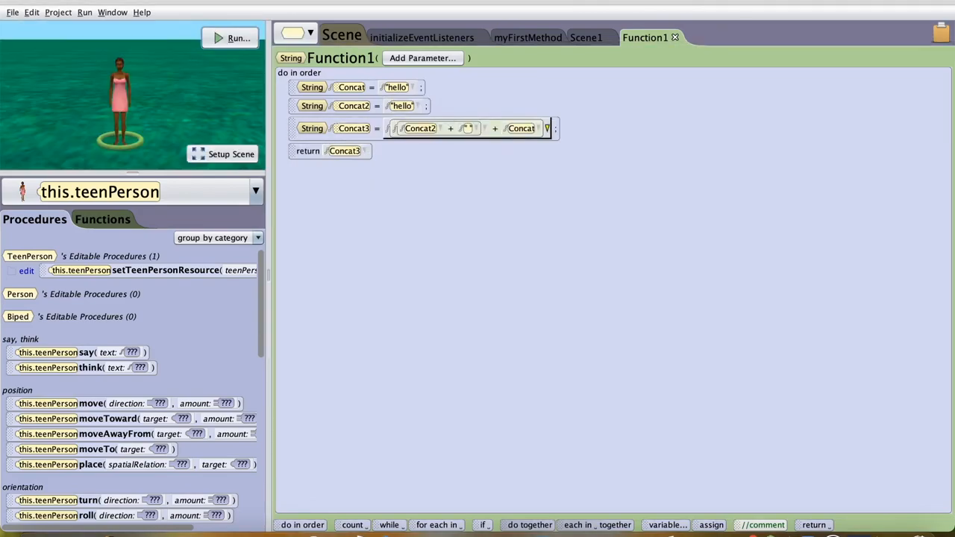